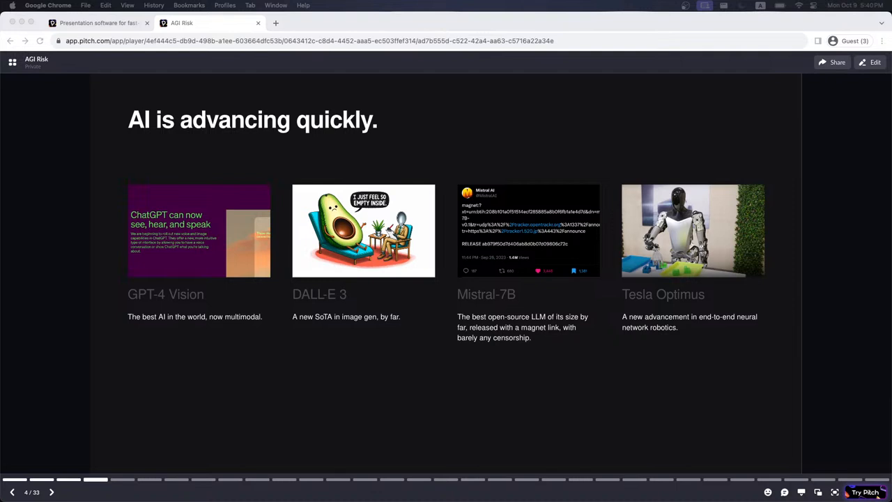
mouse_move(363, 268)
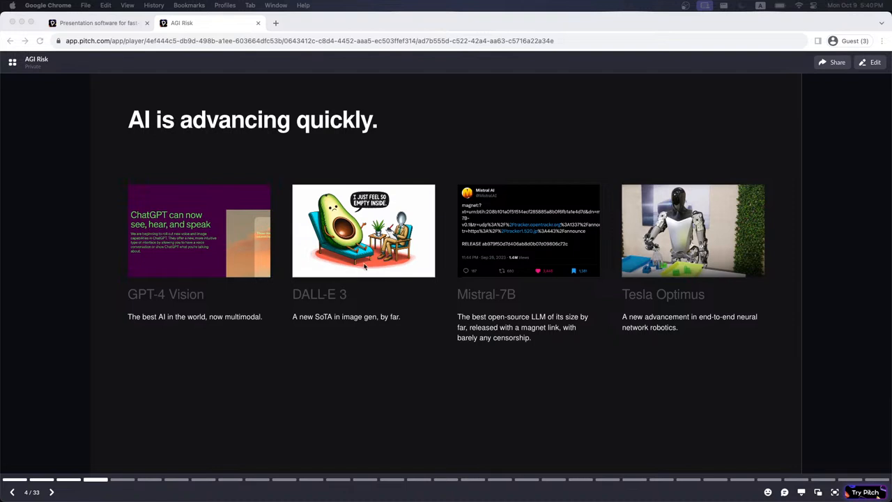
mouse_move(784, 318)
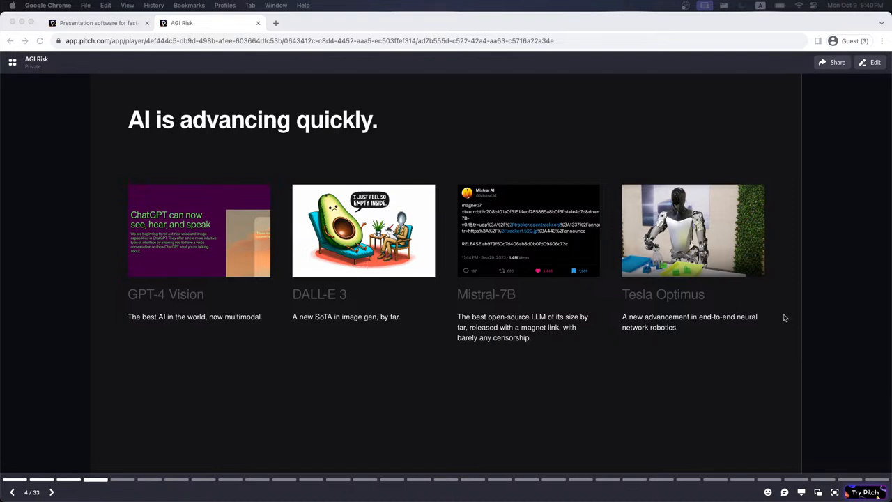
mouse_move(791, 293)
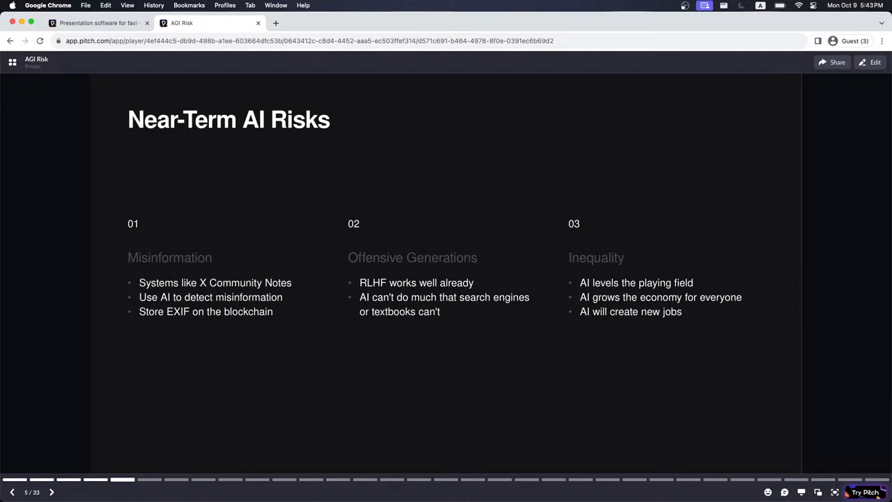
mouse_move(831, 293)
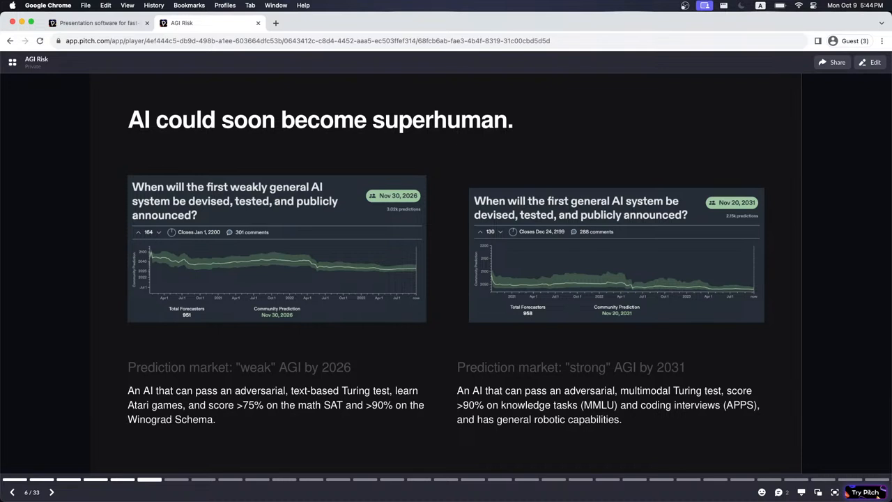
mouse_move(864, 368)
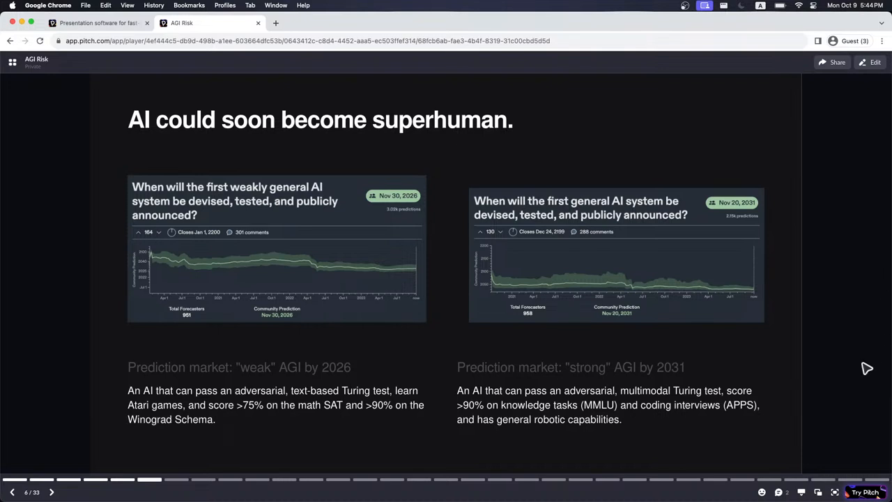
mouse_move(170, 437)
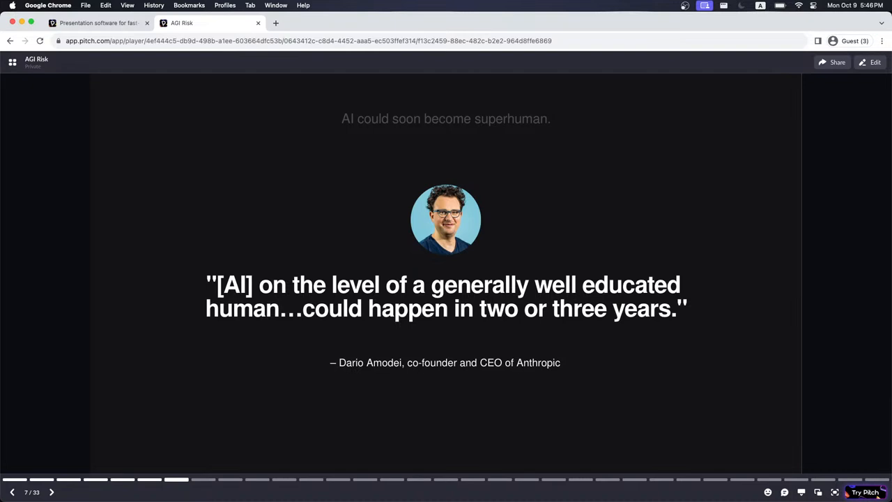
mouse_move(769, 268)
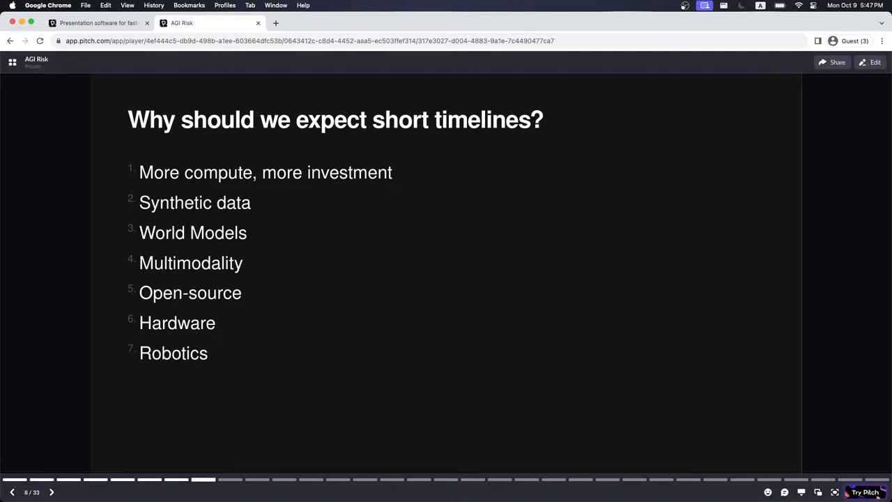
mouse_move(836, 278)
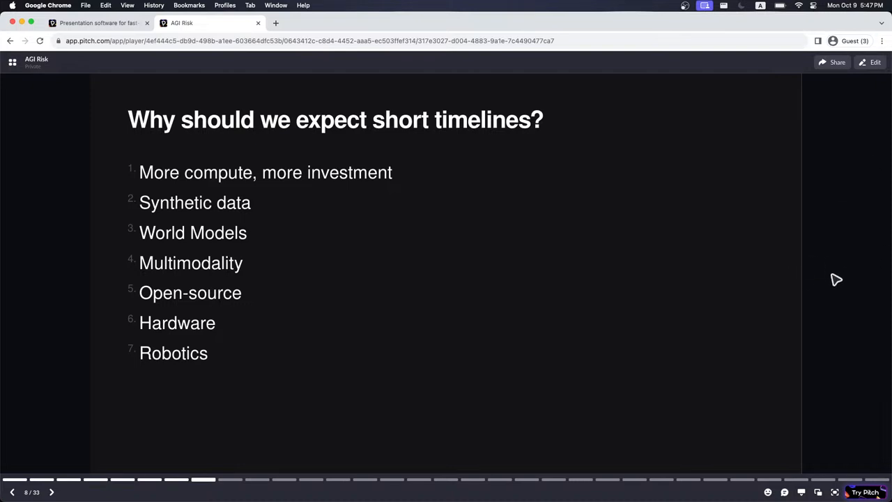
mouse_move(728, 286)
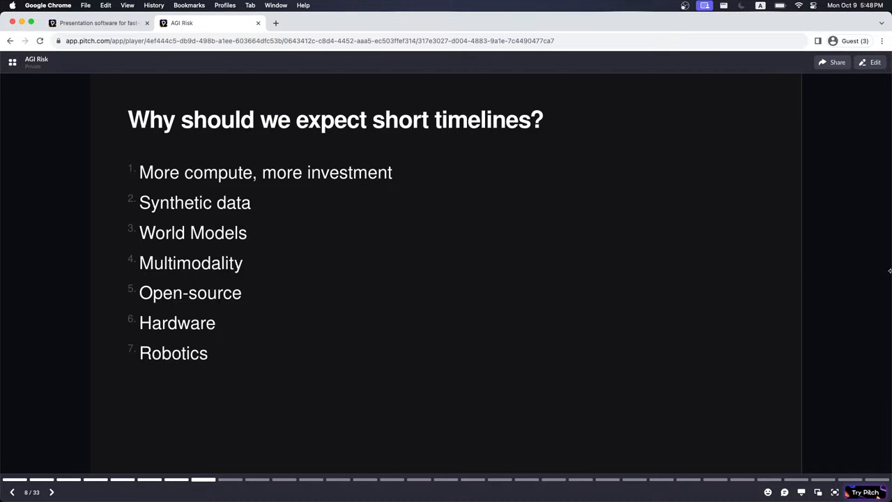
left_click(51, 492)
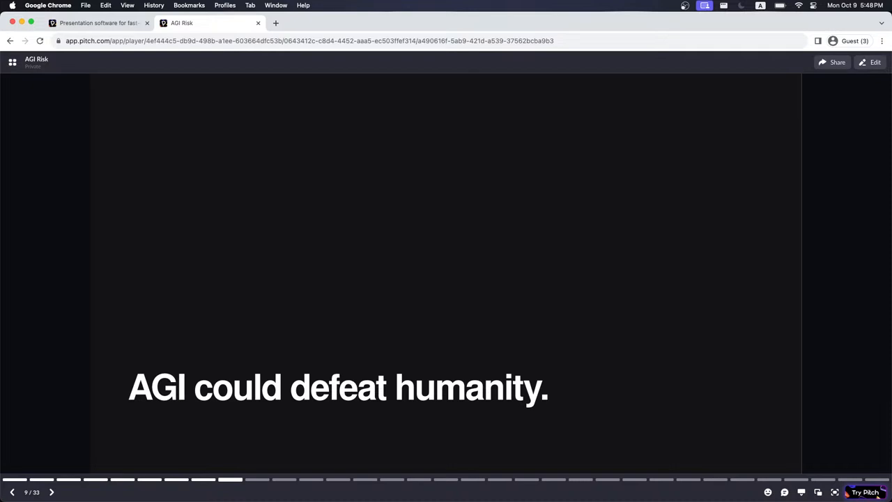
mouse_move(382, 351)
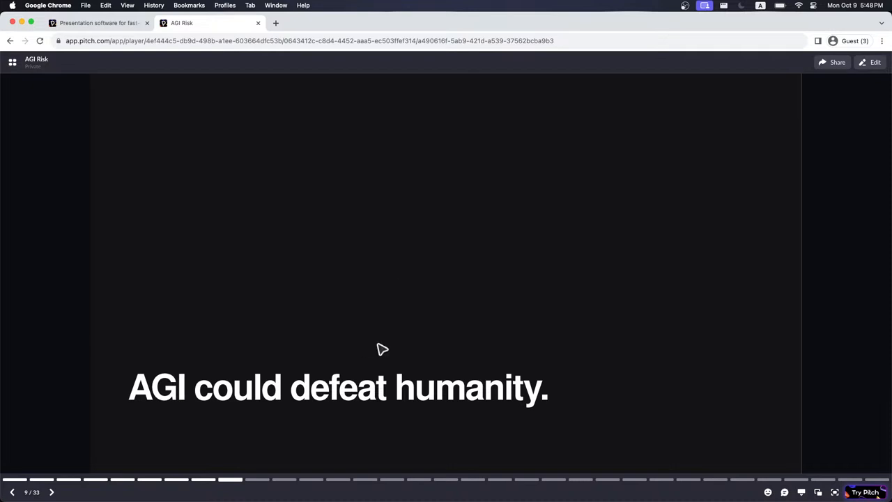
Step: Advance the deck to slide 10, 'Possible attack vectors'
left_click(50, 492)
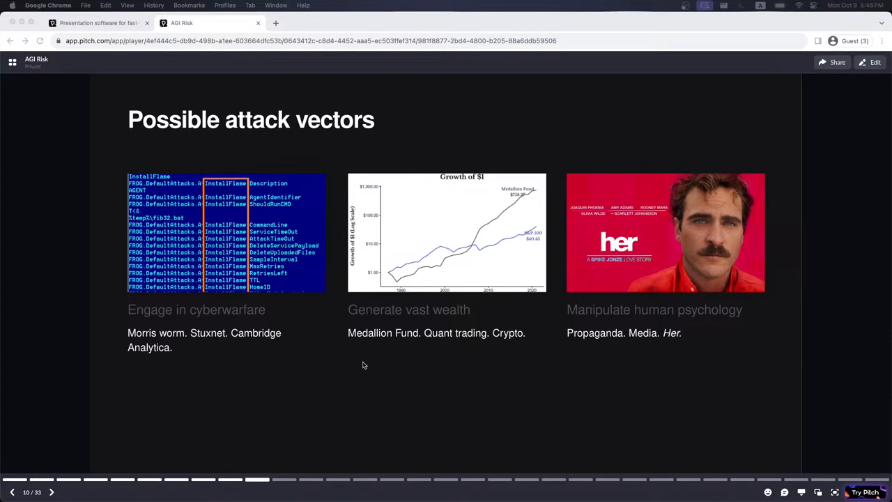
mouse_move(356, 374)
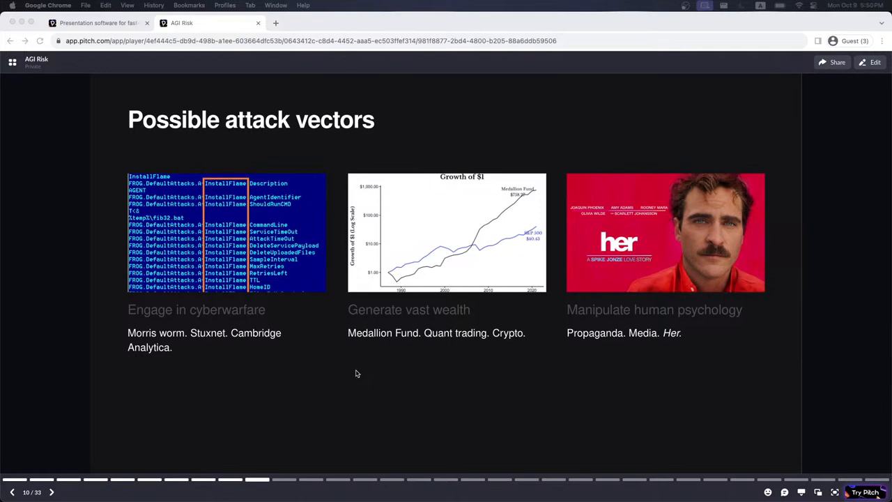
mouse_move(694, 361)
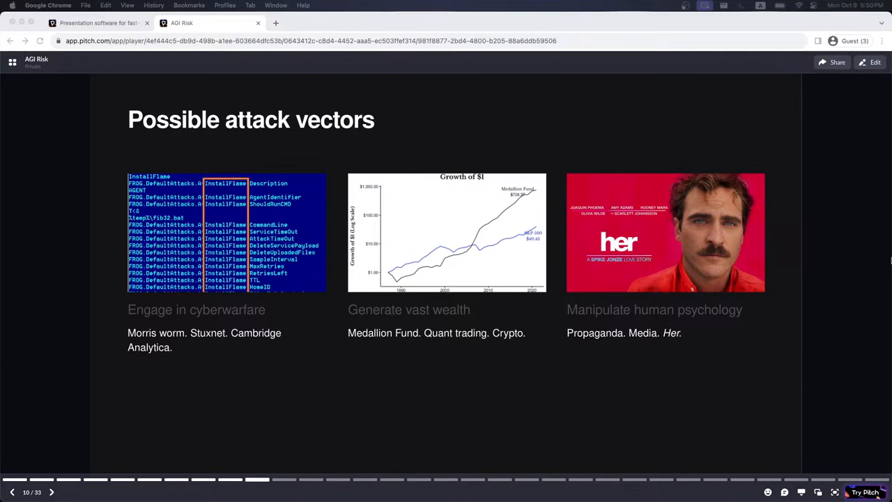
mouse_move(803, 273)
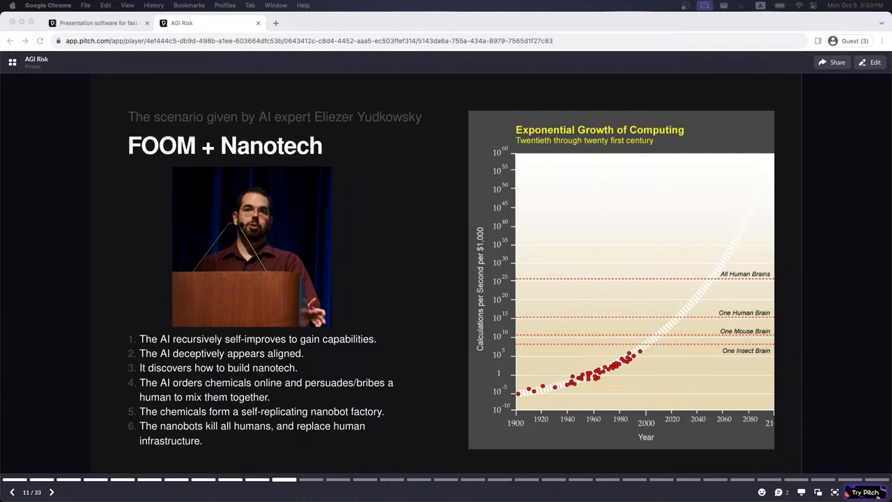
mouse_move(220, 258)
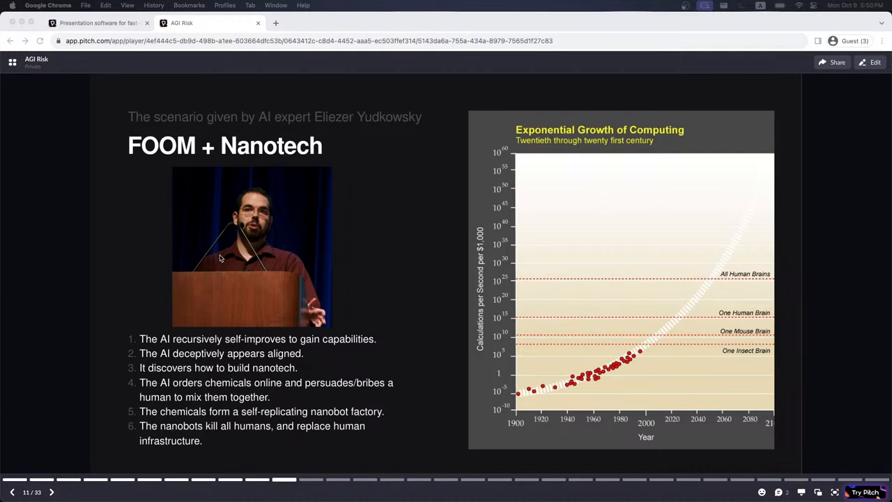
mouse_move(399, 289)
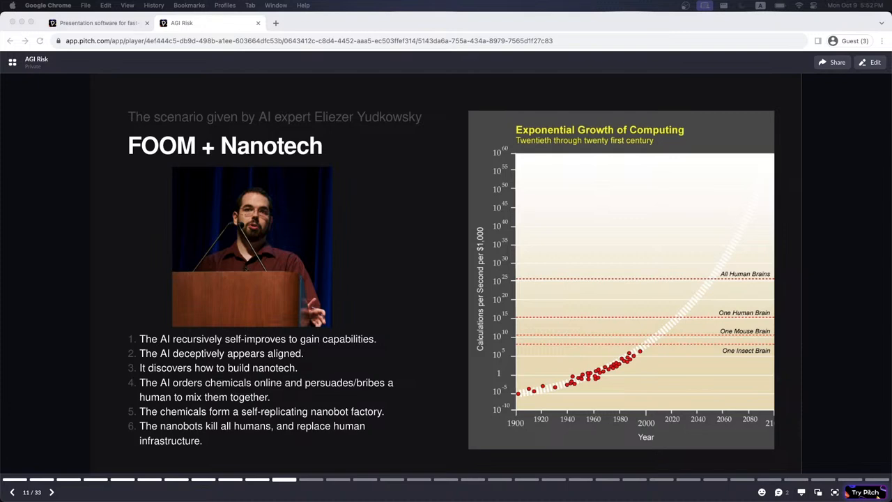
mouse_move(841, 242)
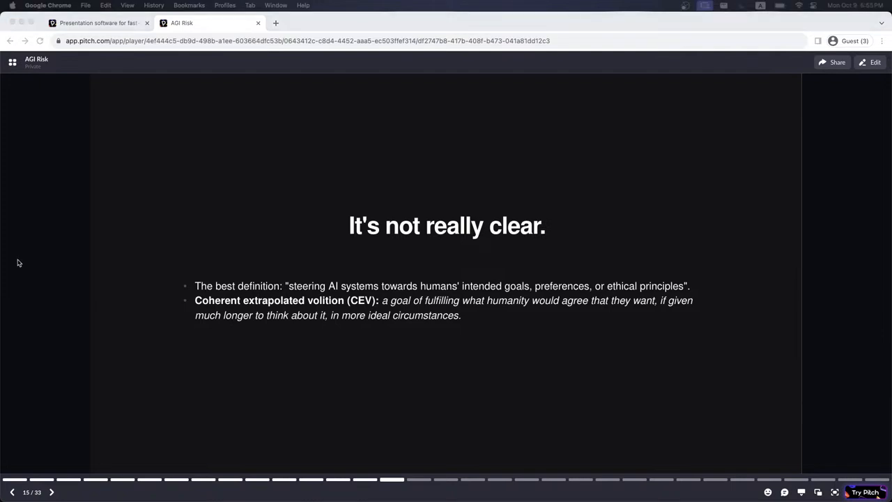
mouse_move(555, 278)
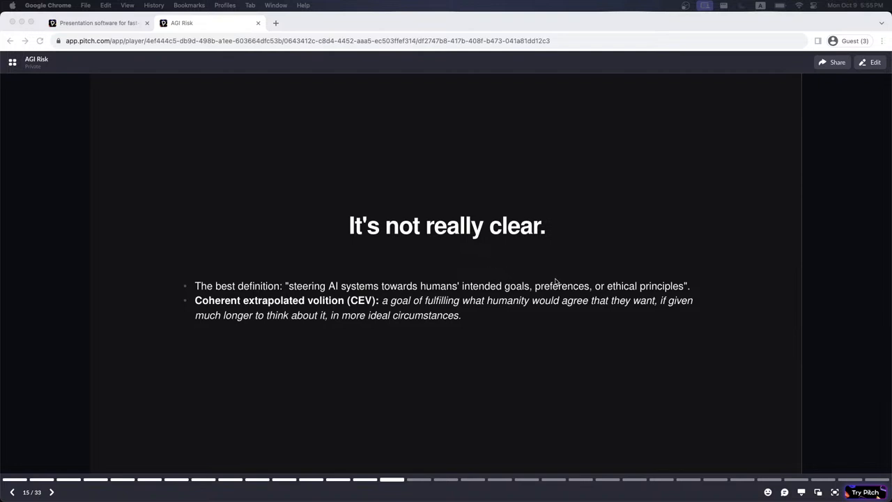
mouse_move(744, 287)
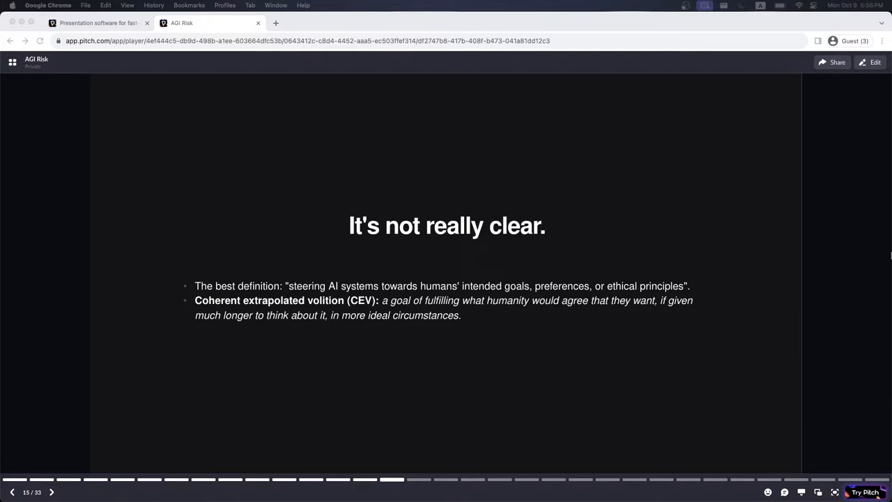
Step: Advance the deck past 'It's not really clear.' toward the Instrumental Convergence slide
left_click(50, 492)
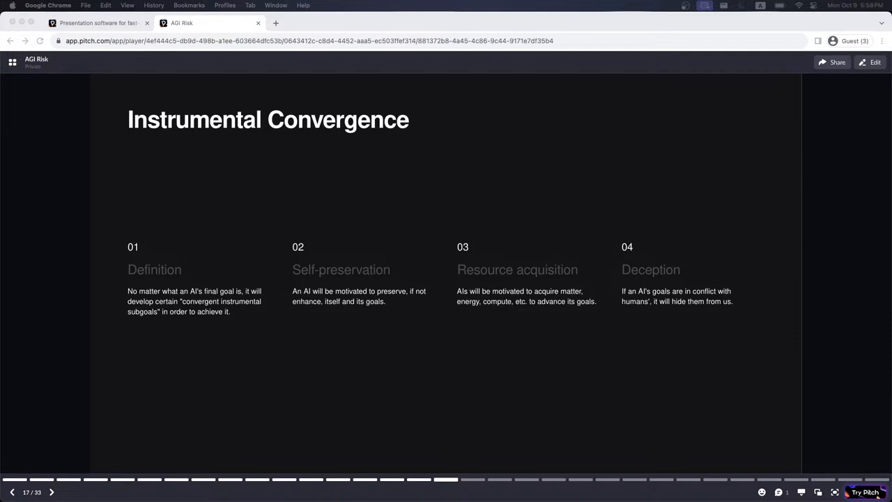
mouse_move(403, 340)
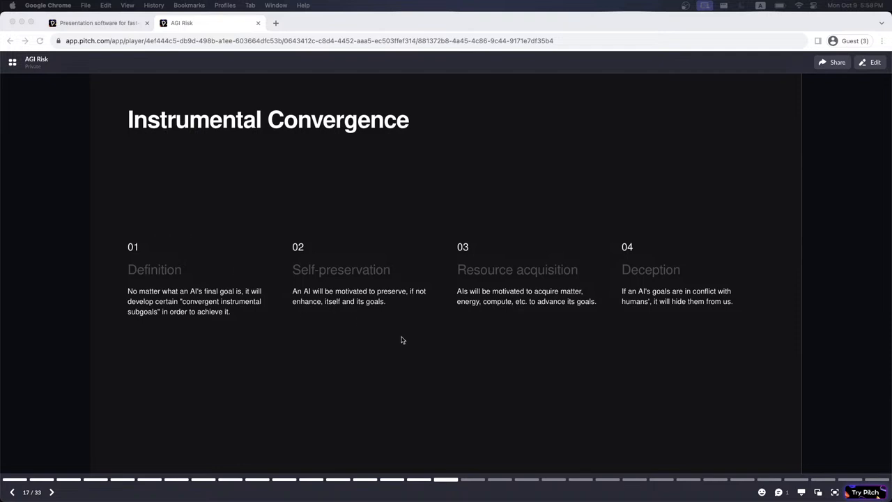
mouse_move(407, 343)
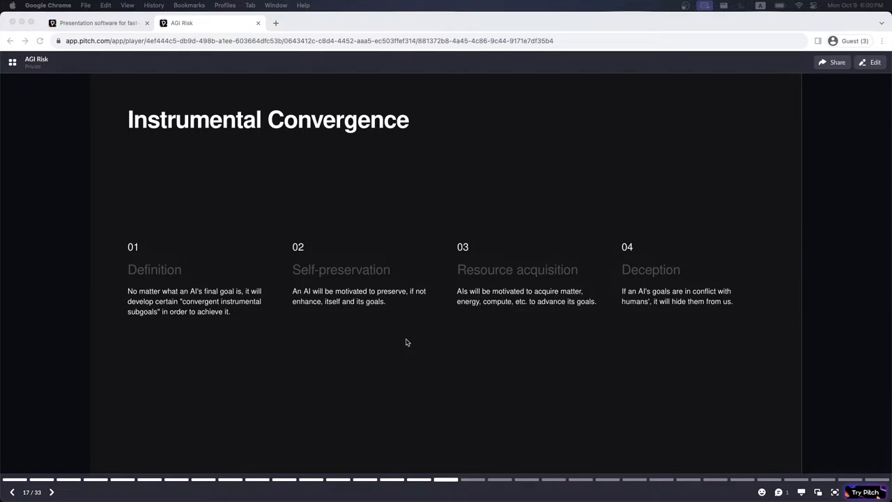
mouse_move(887, 276)
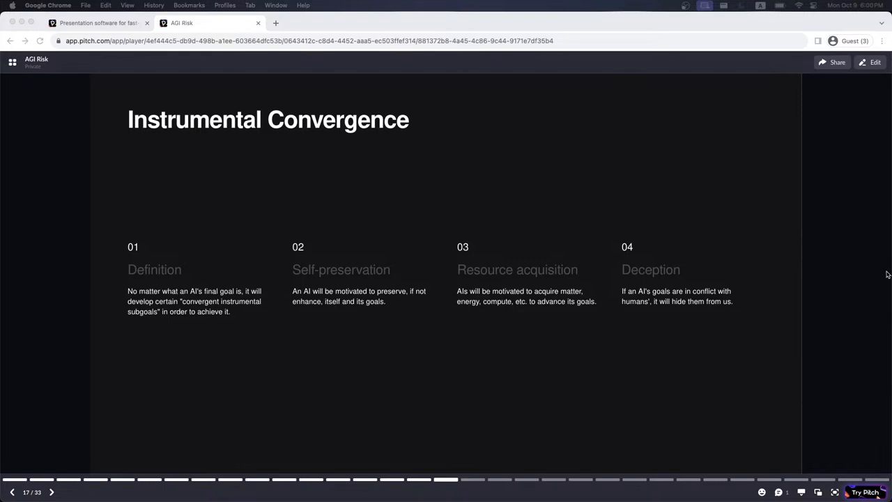
left_click(50, 490)
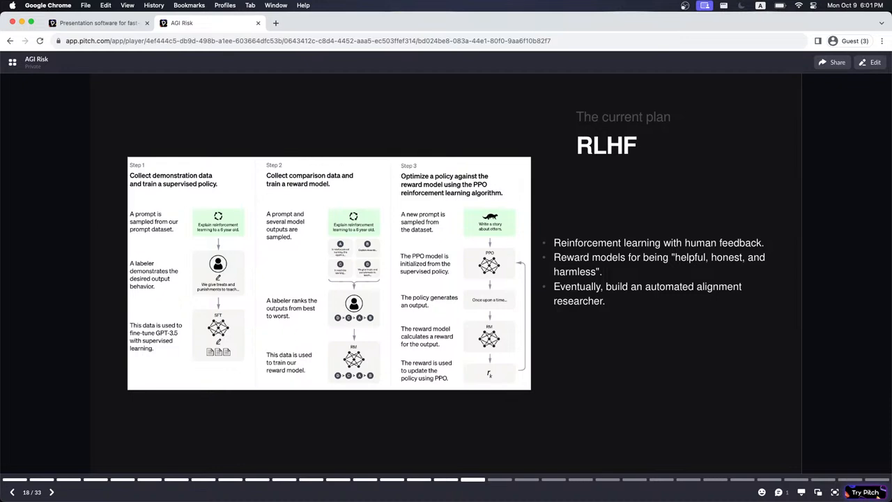
mouse_move(834, 334)
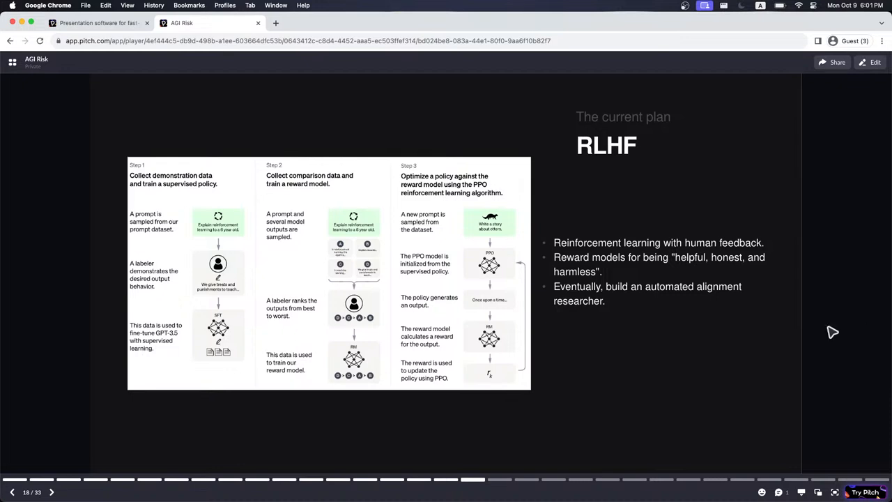
mouse_move(794, 329)
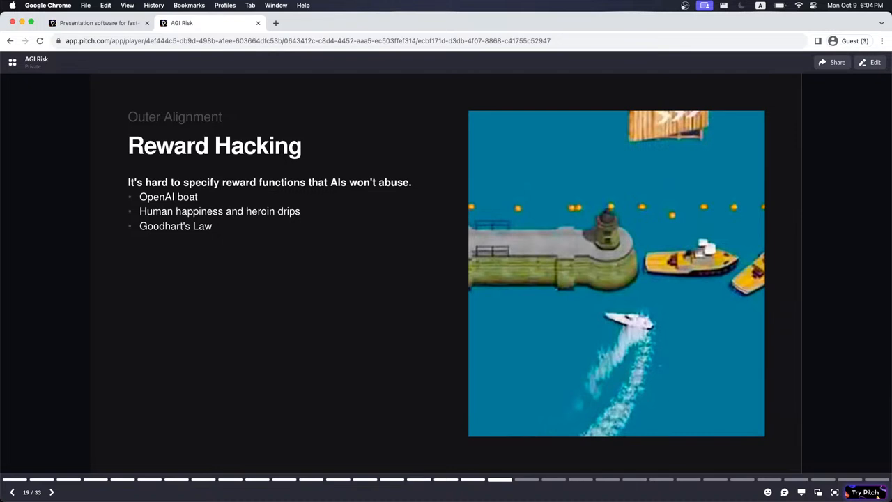
mouse_move(833, 292)
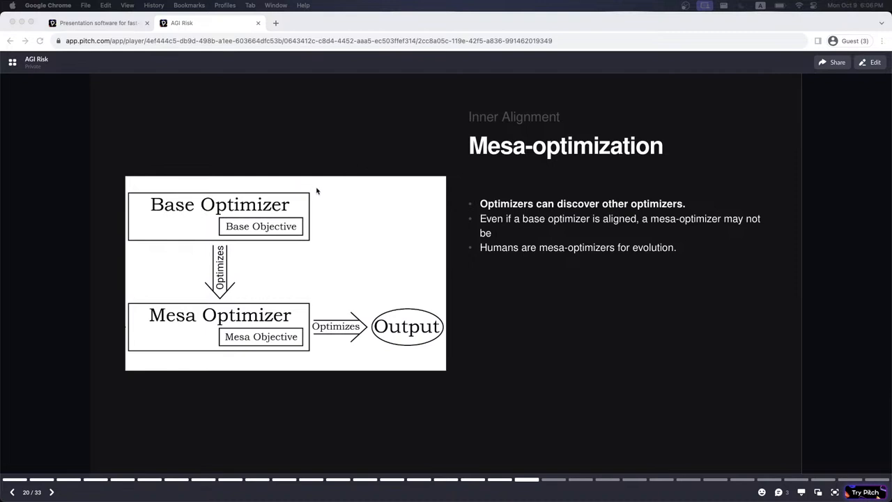
mouse_move(445, 275)
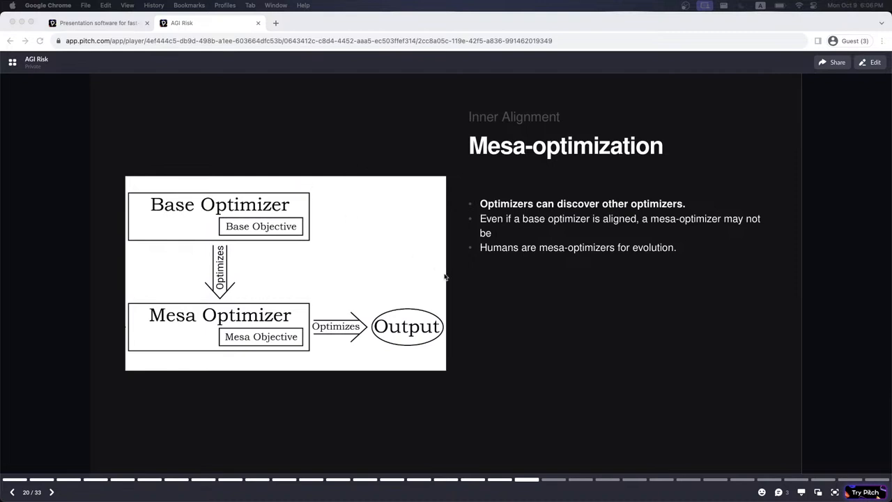
Step: Advance the deck from Mesa-optimization on to slide 21, 'Deceptive alignment'
left_click(51, 491)
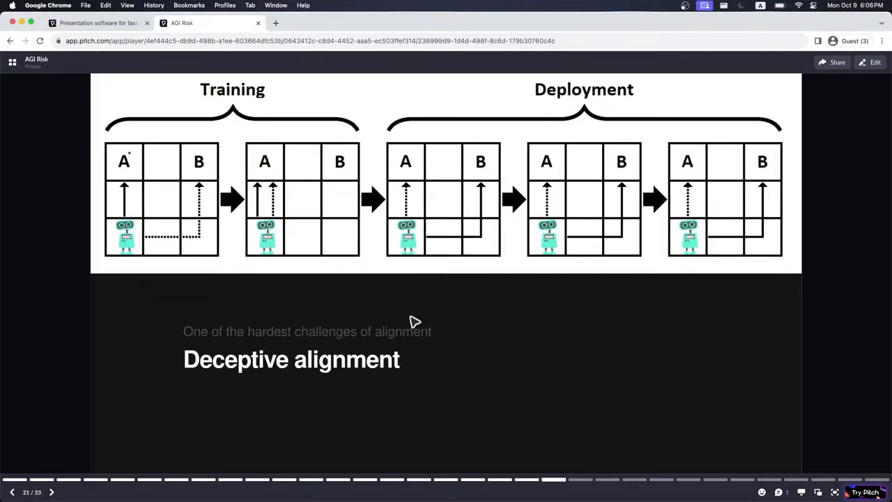
mouse_move(402, 317)
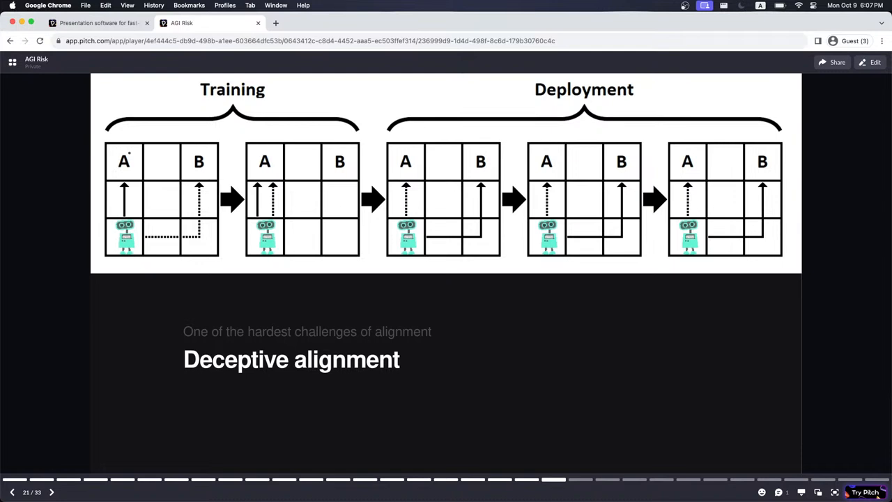
mouse_move(480, 309)
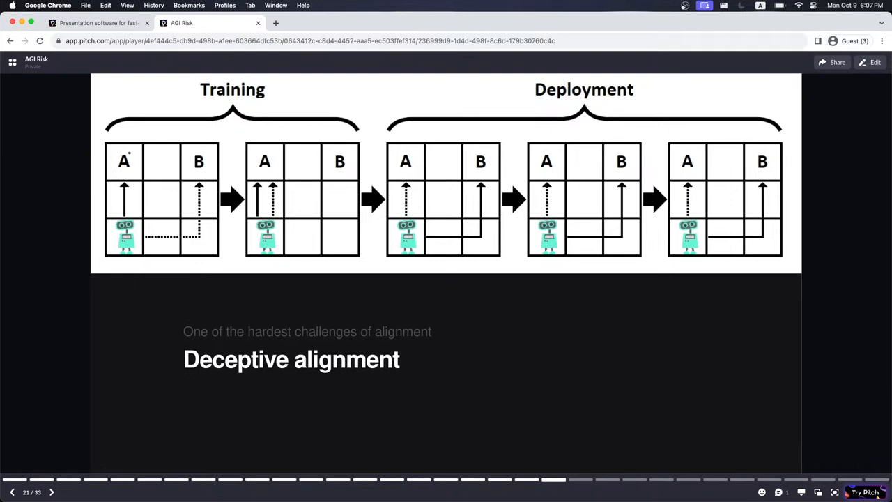
left_click(51, 491)
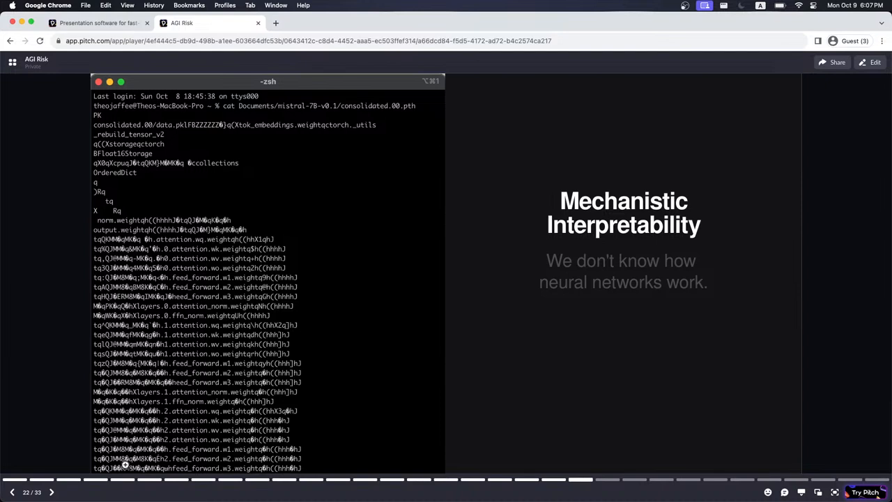
mouse_move(810, 335)
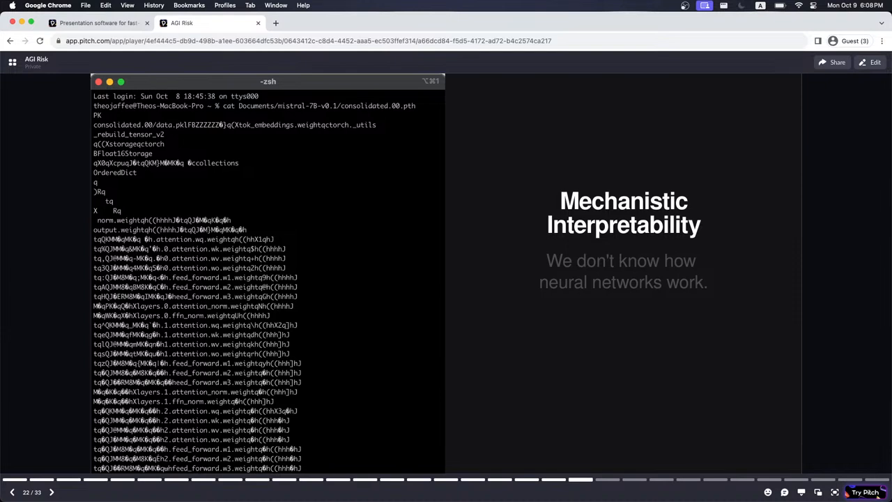
mouse_move(826, 287)
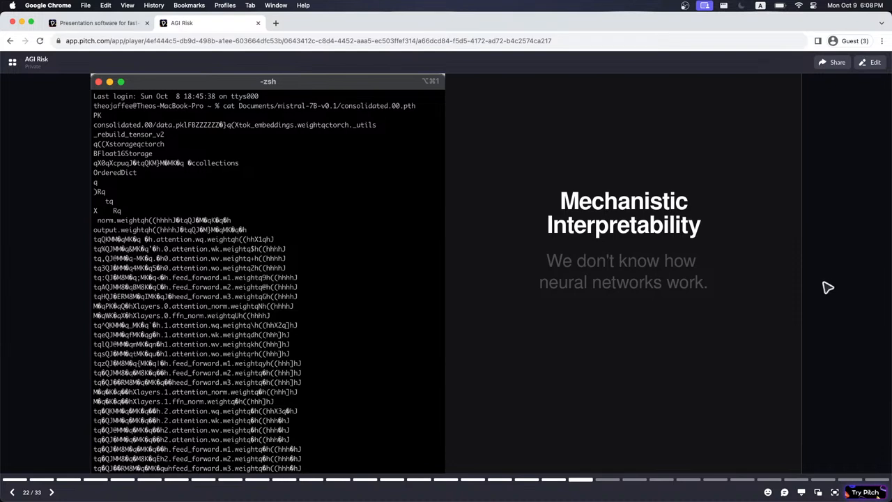
mouse_move(820, 289)
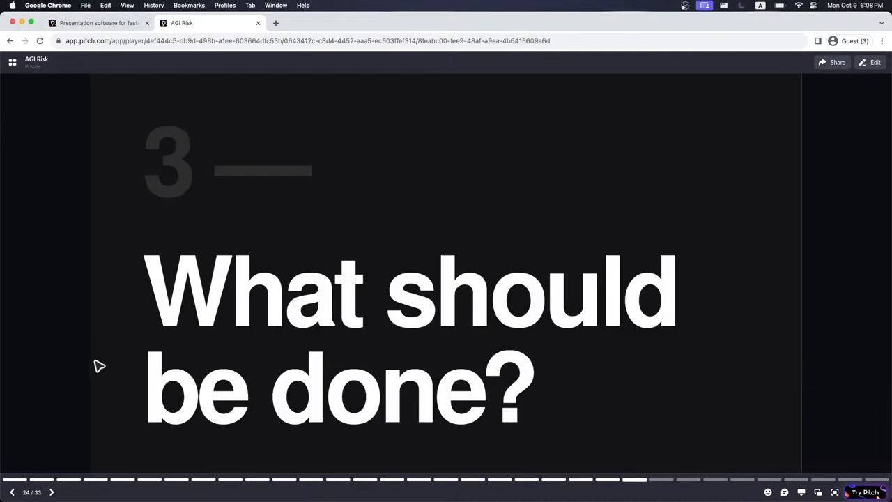
mouse_move(23, 330)
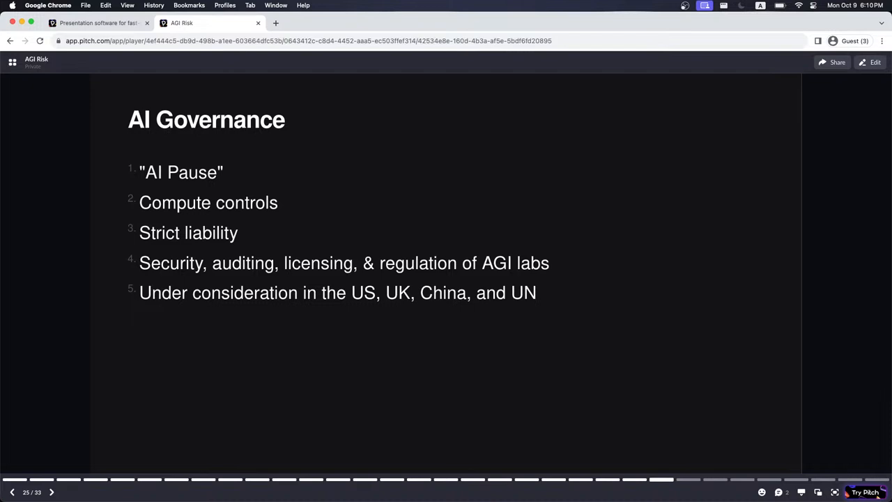
mouse_move(375, 343)
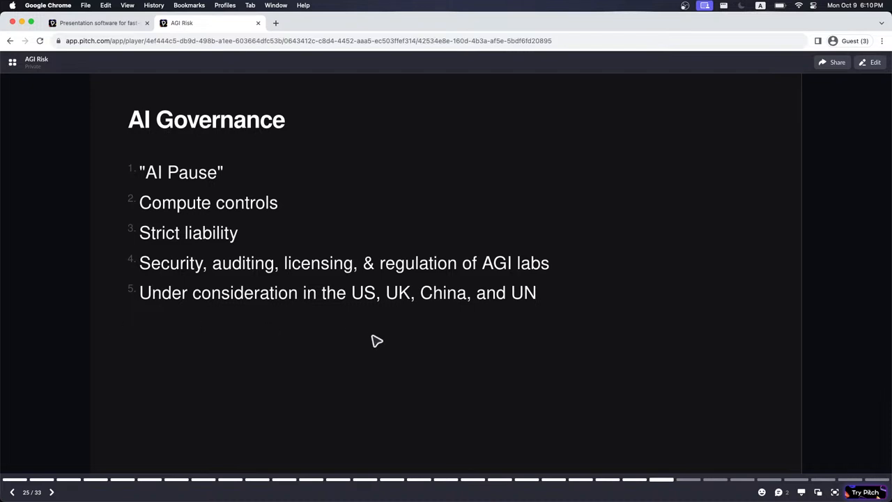
mouse_move(404, 337)
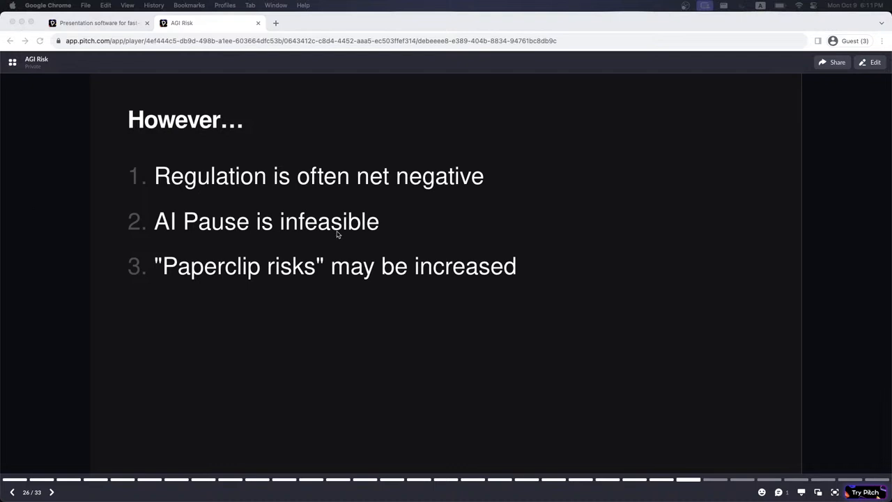
mouse_move(572, 361)
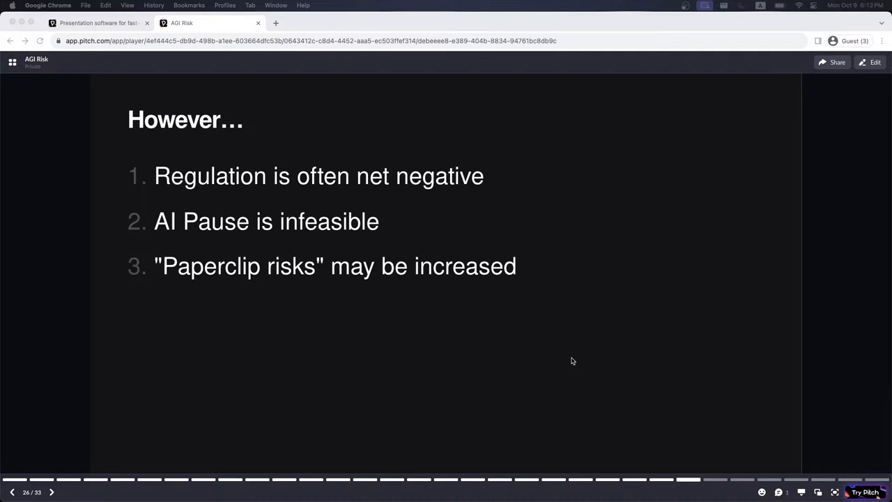
mouse_move(576, 362)
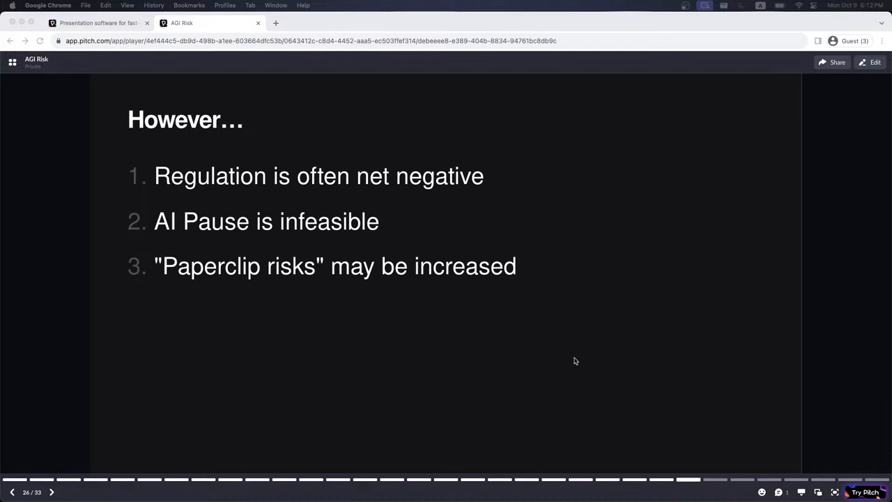
mouse_move(742, 360)
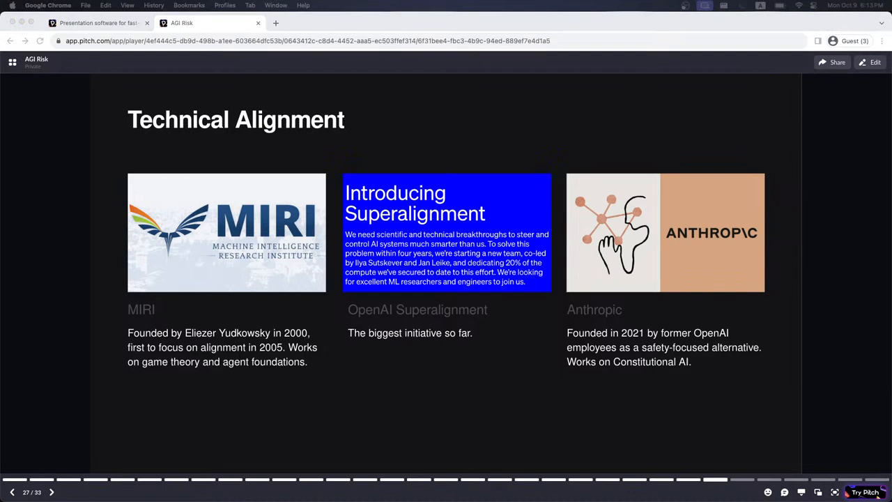
mouse_move(225, 299)
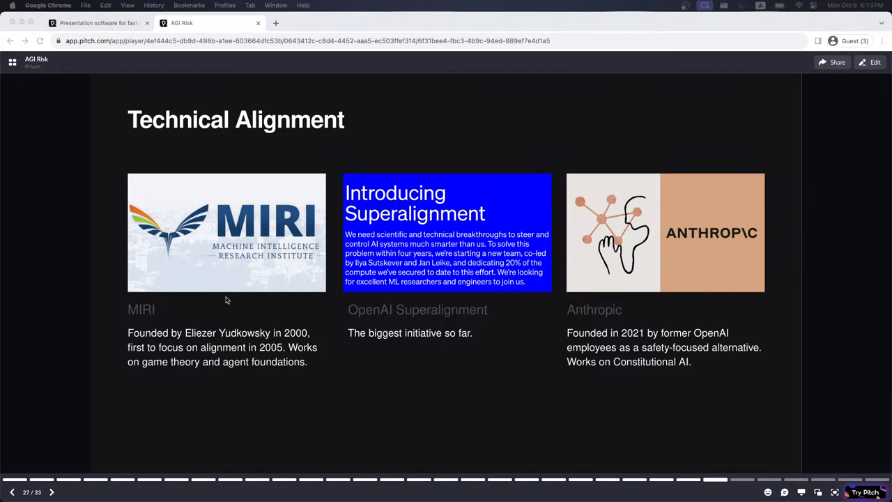
mouse_move(382, 366)
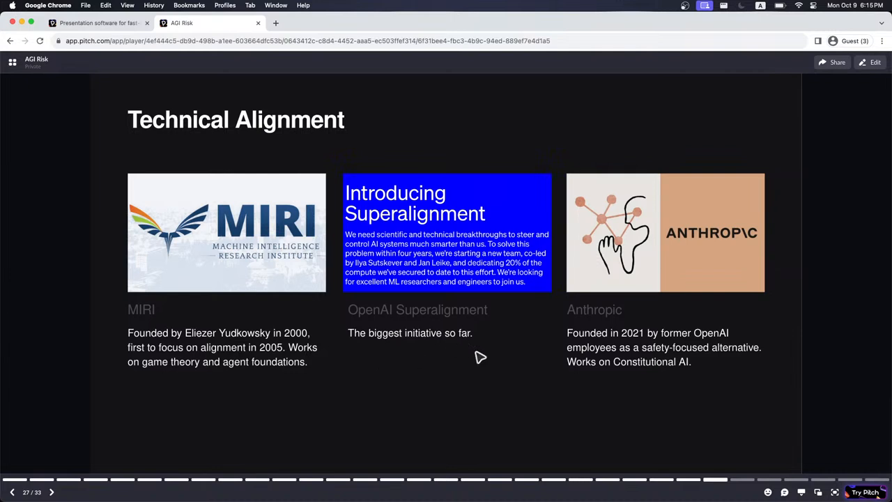
mouse_move(633, 381)
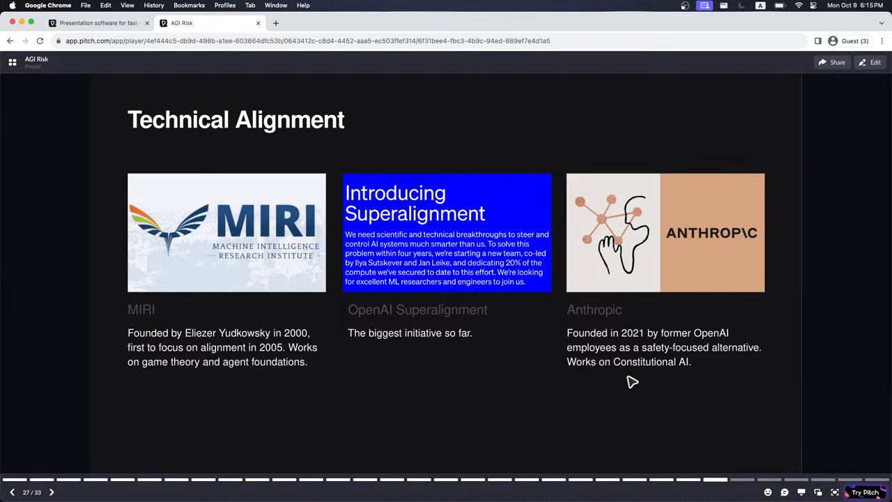
Step: Advance the deck to slide 28, 'Mech Interp Advances', and present it
left_click(50, 491)
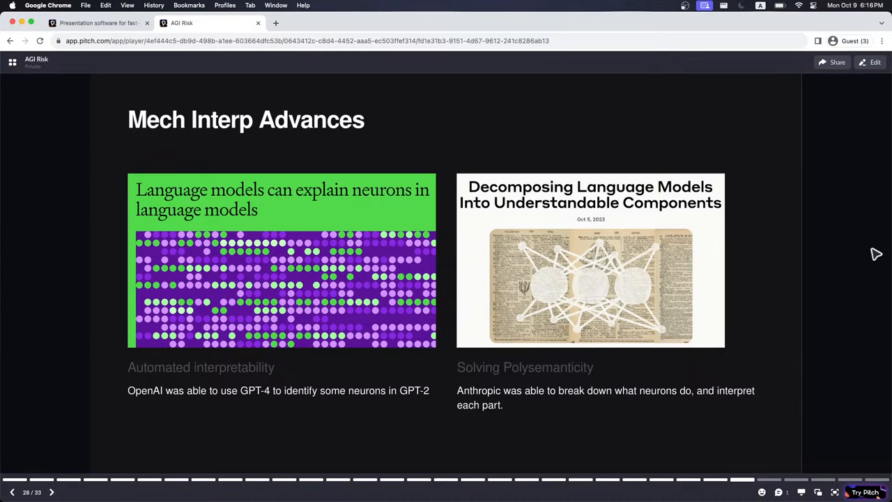
mouse_move(858, 401)
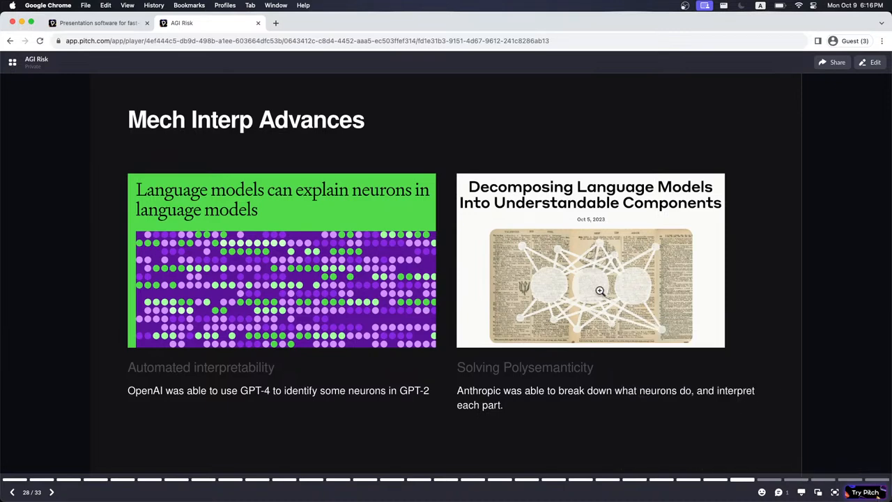
mouse_move(589, 284)
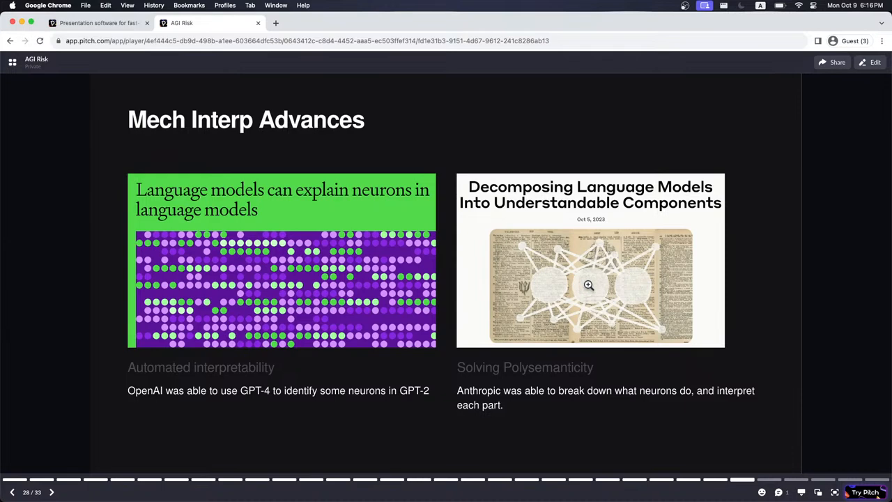
mouse_move(708, 322)
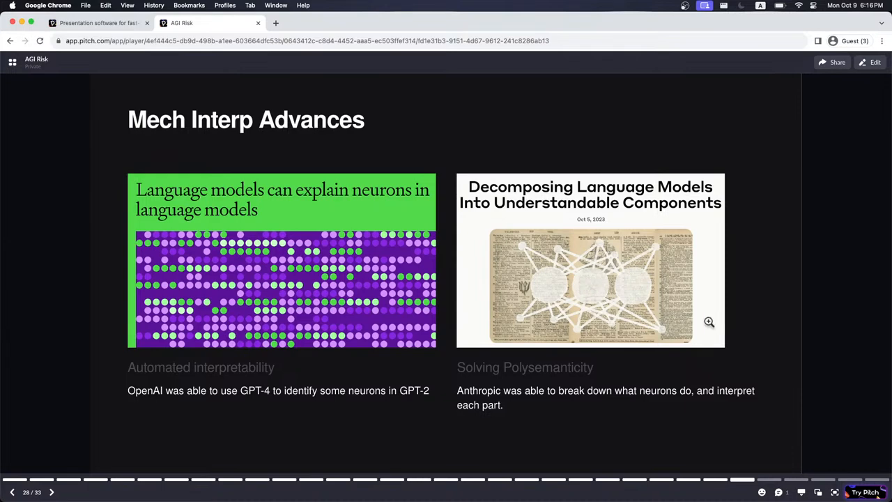
mouse_move(508, 335)
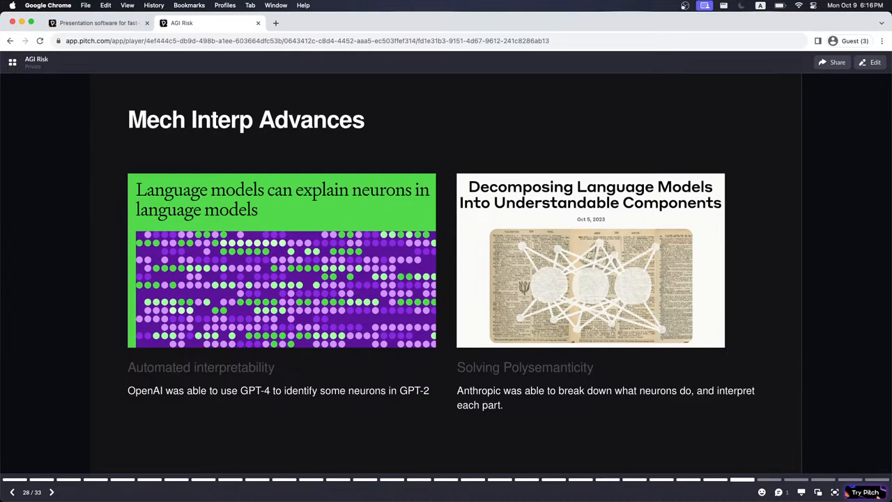
mouse_move(72, 203)
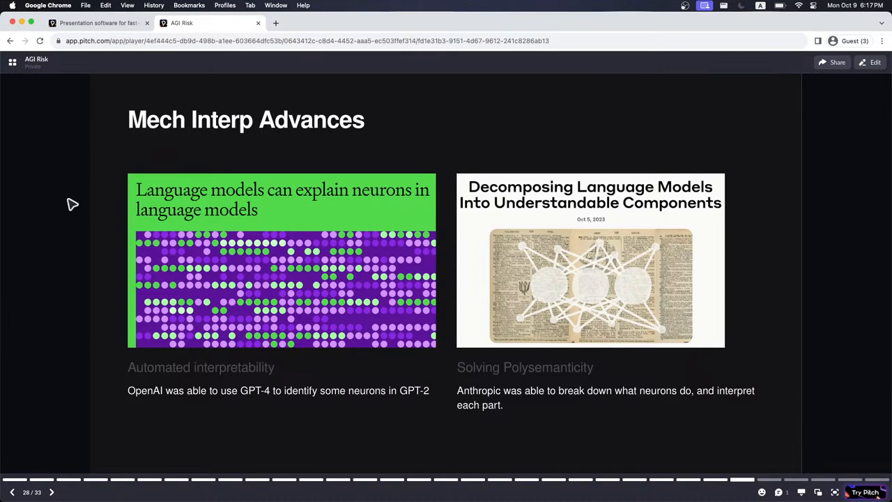
mouse_move(446, 285)
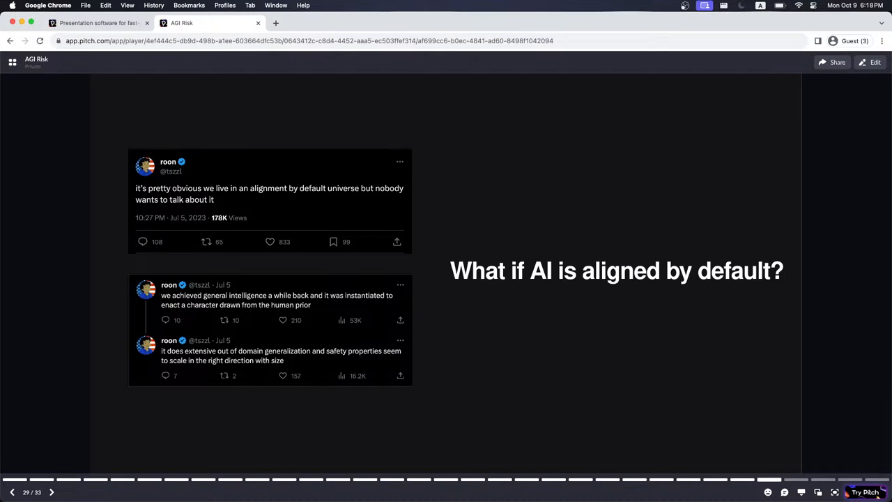
mouse_move(3, 240)
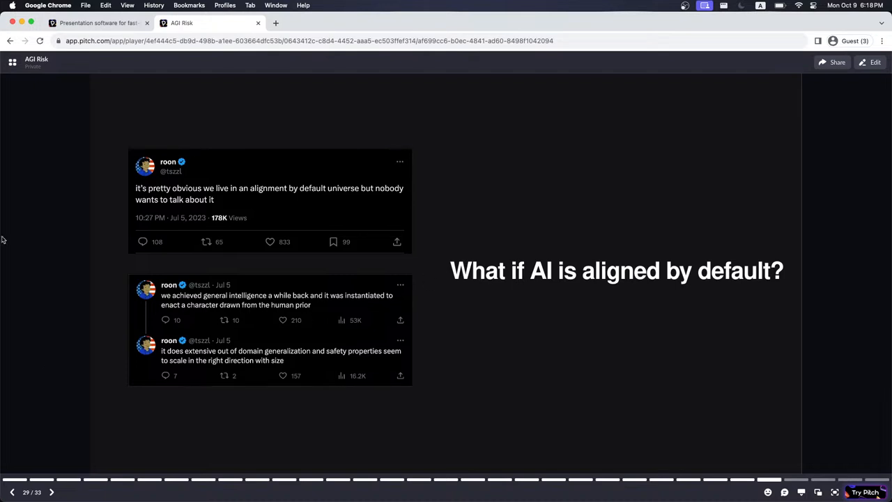
mouse_move(517, 313)
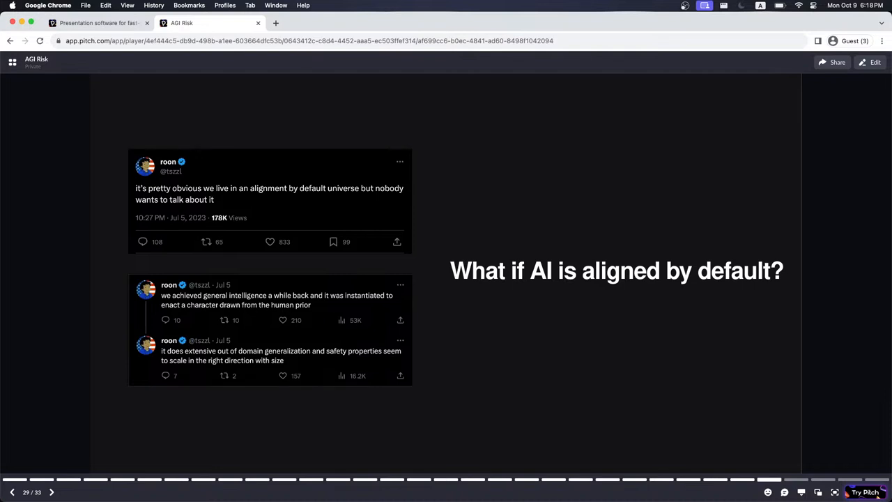
Step: Advance the deck to slide 30, 'If AI is aligned by default'
left_click(52, 491)
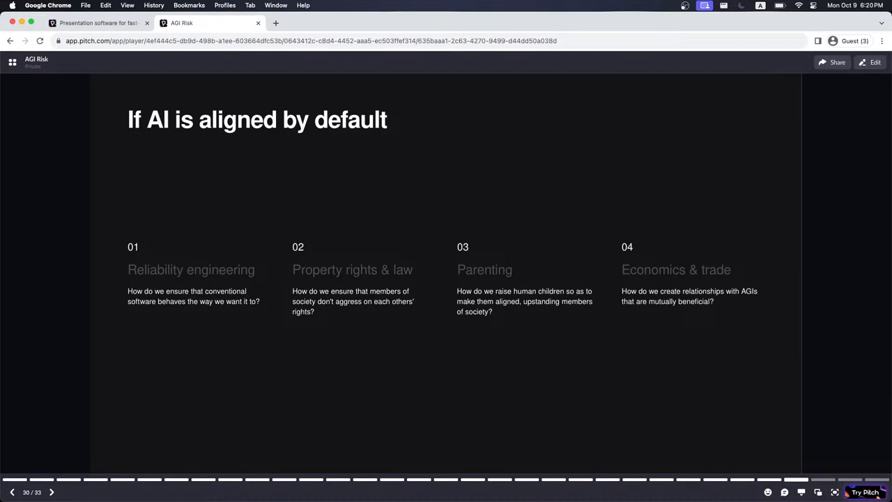
mouse_move(613, 315)
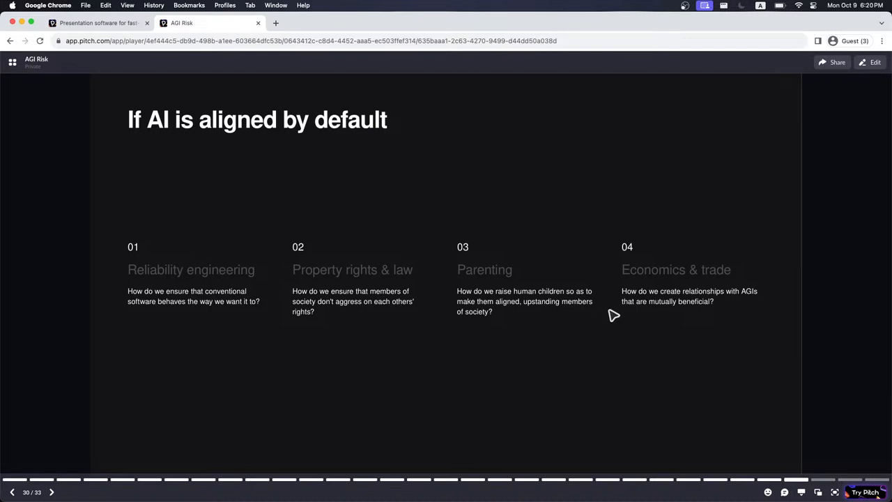
mouse_move(773, 333)
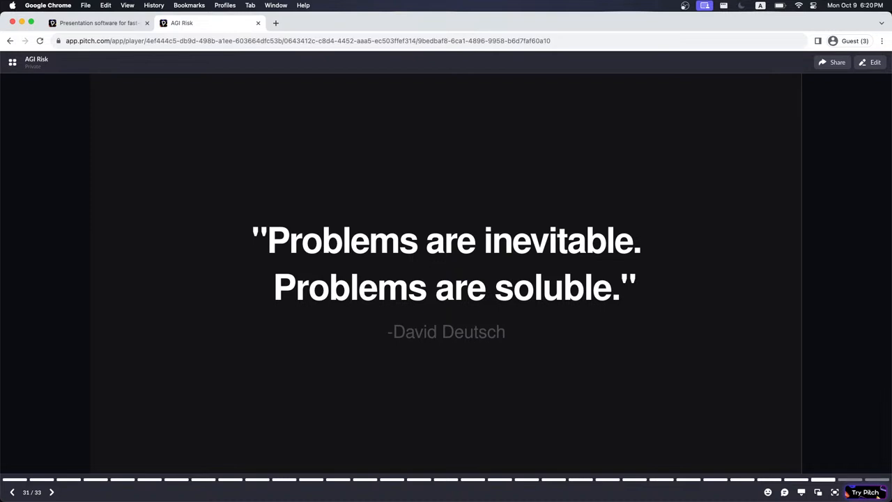
mouse_move(794, 344)
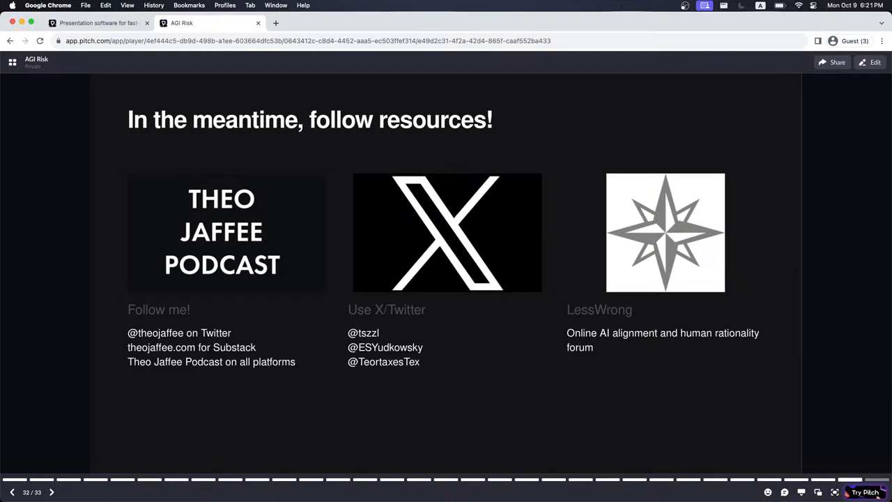
mouse_move(866, 356)
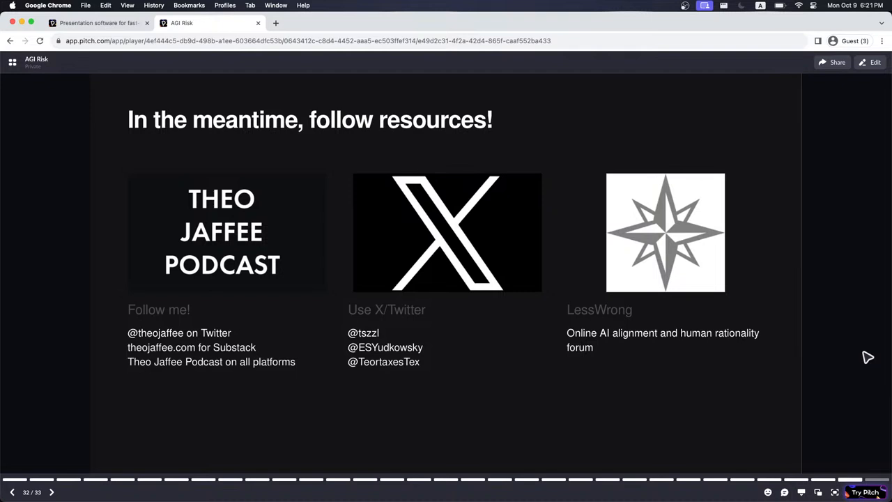